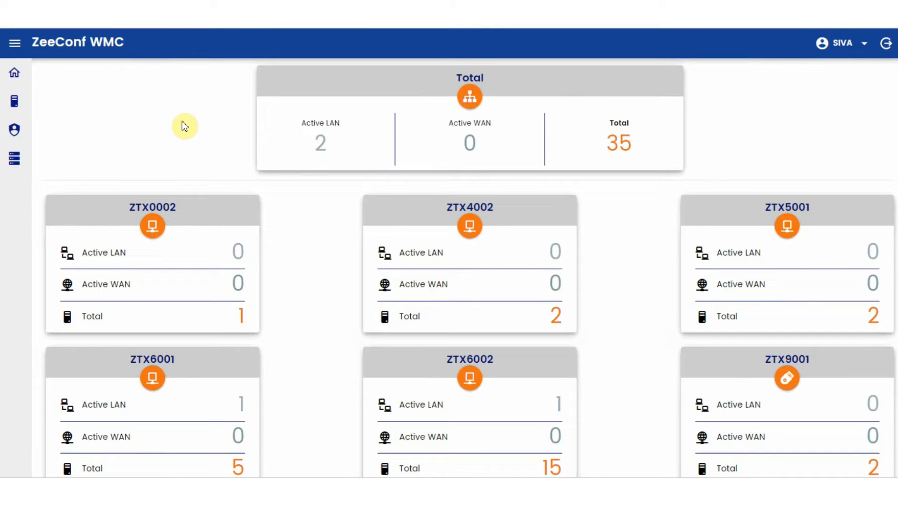
pyautogui.moveTo(309, 219)
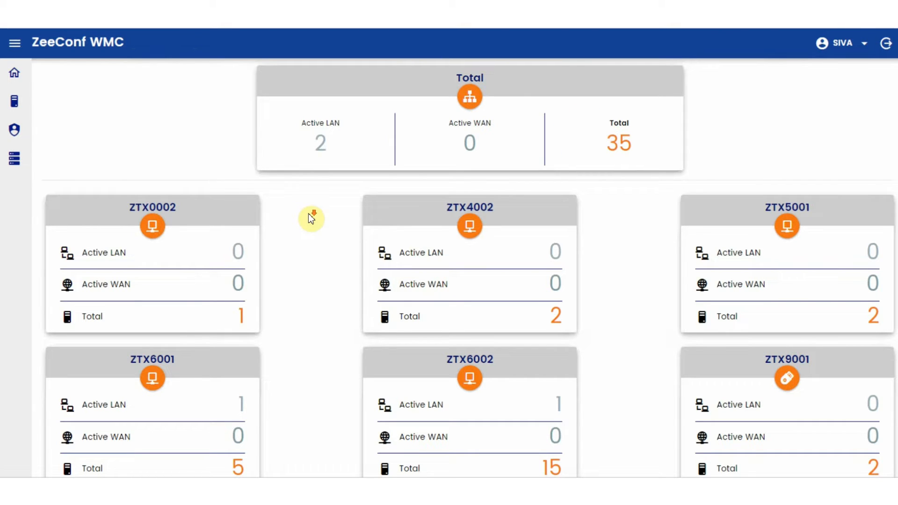
pyautogui.moveTo(312, 217)
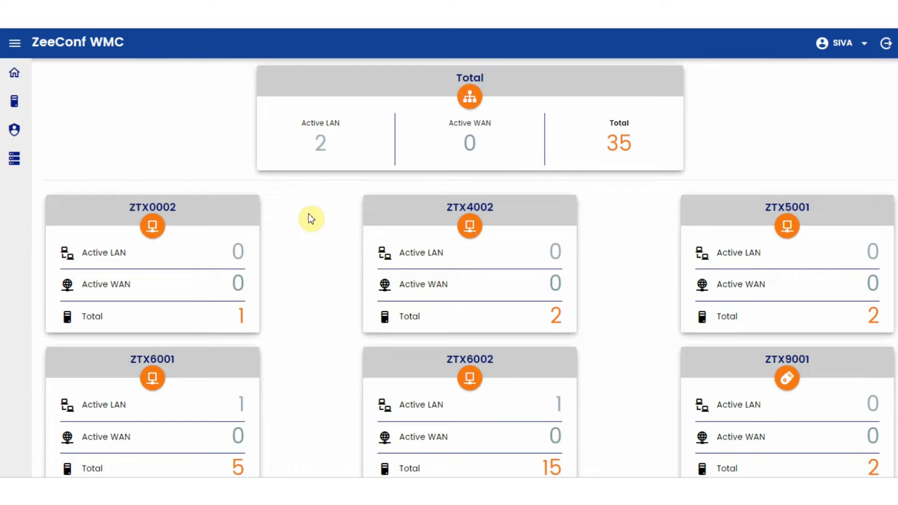
# Scroll the Dashboard down to the ZTX9002 card (8 devices) and ZeeTerm Creation.
pyautogui.scroll(-3)
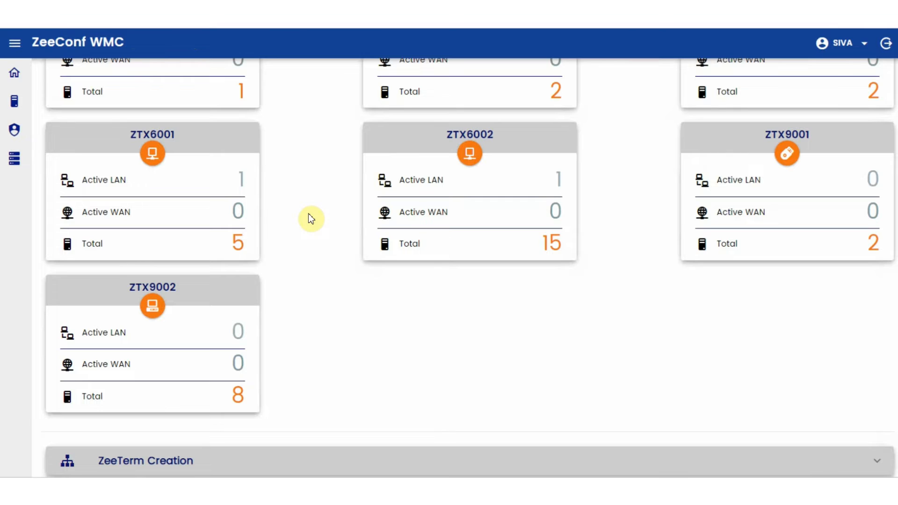
pyautogui.moveTo(85, 117)
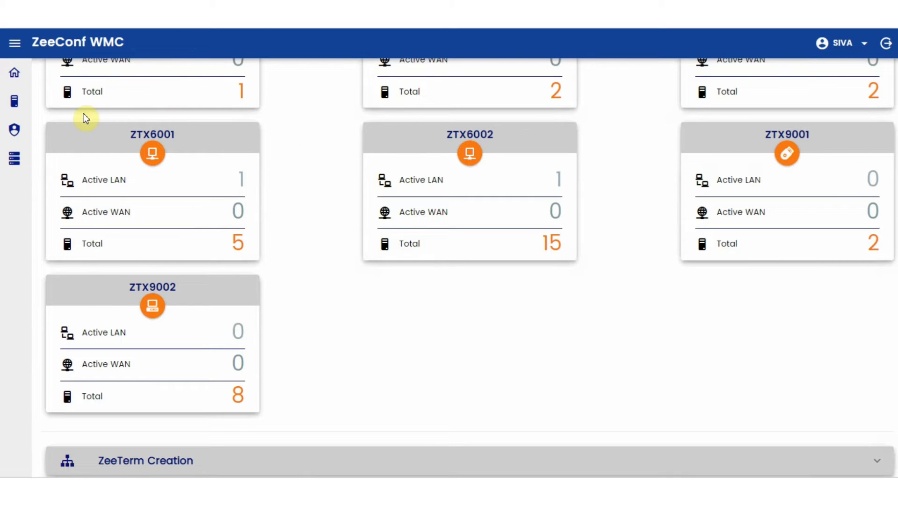
pyautogui.moveTo(83, 119)
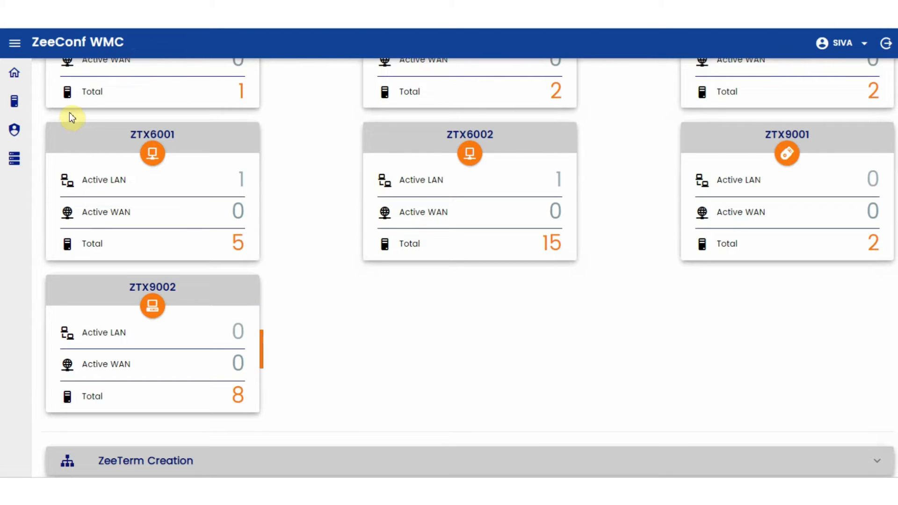
pyautogui.moveTo(63, 118)
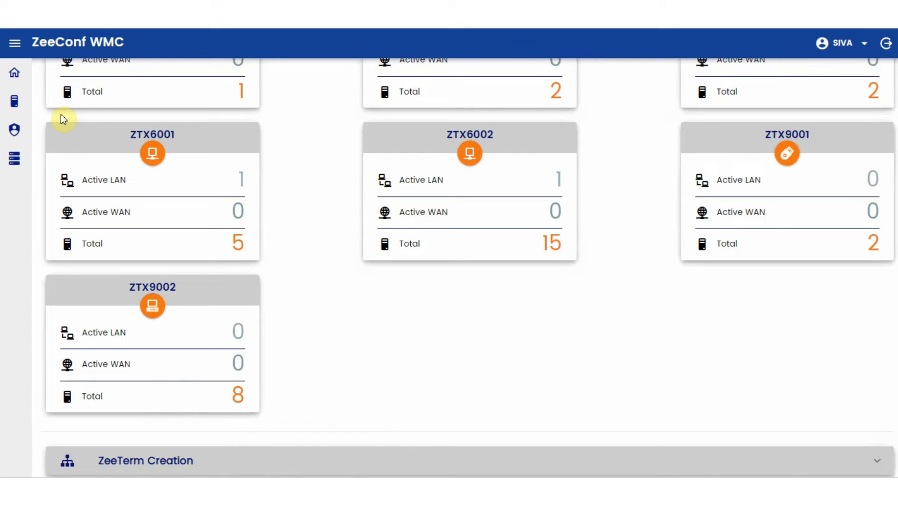
pyautogui.moveTo(49, 117)
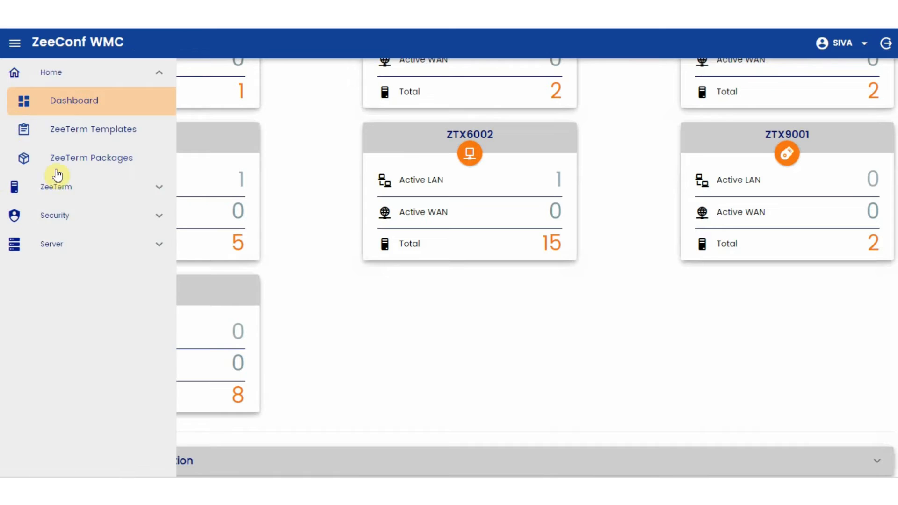
# Go to ZeeTerm Tree from the ZeeTerm menu, showing 28 groups and 70 terminals.
pyautogui.click(56, 186)
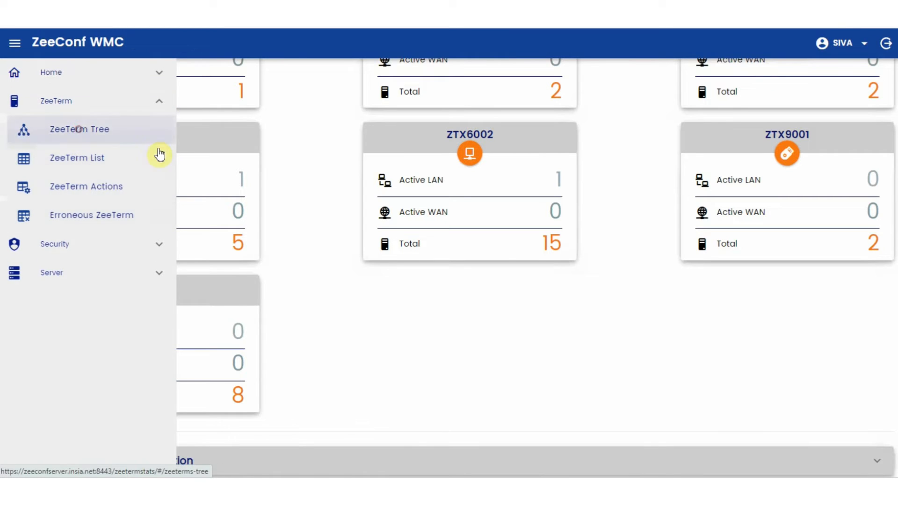
pyautogui.click(80, 129)
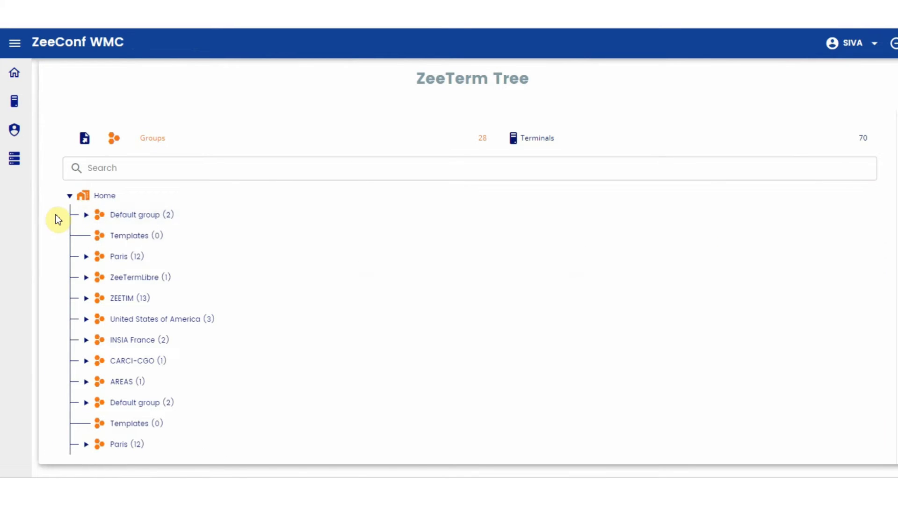
# Expand the Default group and open terminal zt-278D2129's details, IP 192.168.0.101.
pyautogui.click(85, 214)
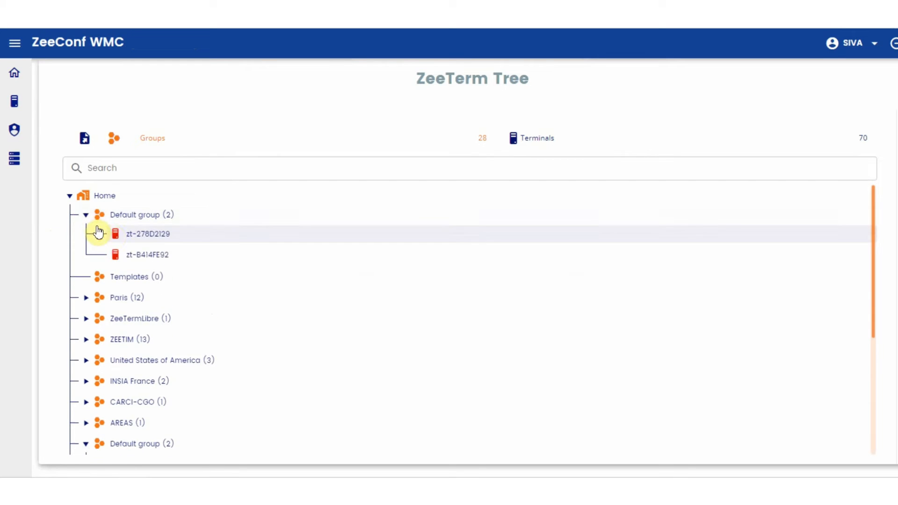
pyautogui.click(148, 234)
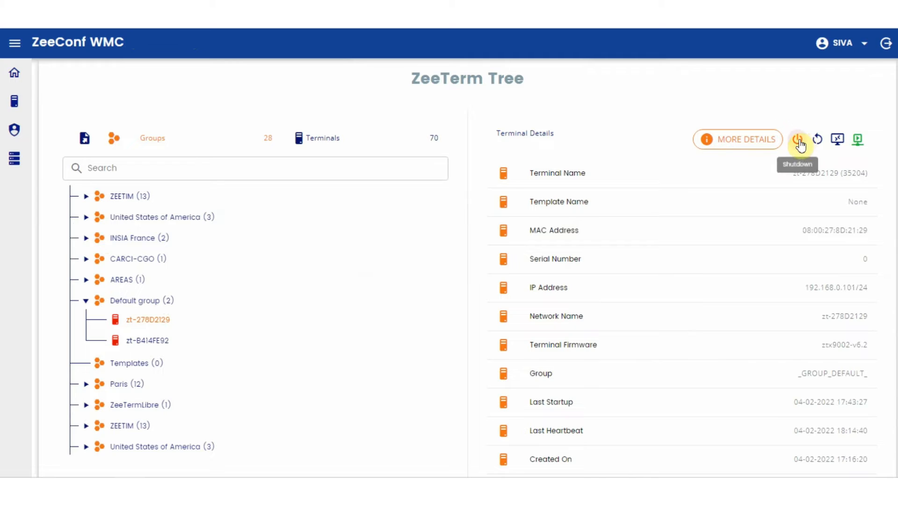
pyautogui.moveTo(857, 141)
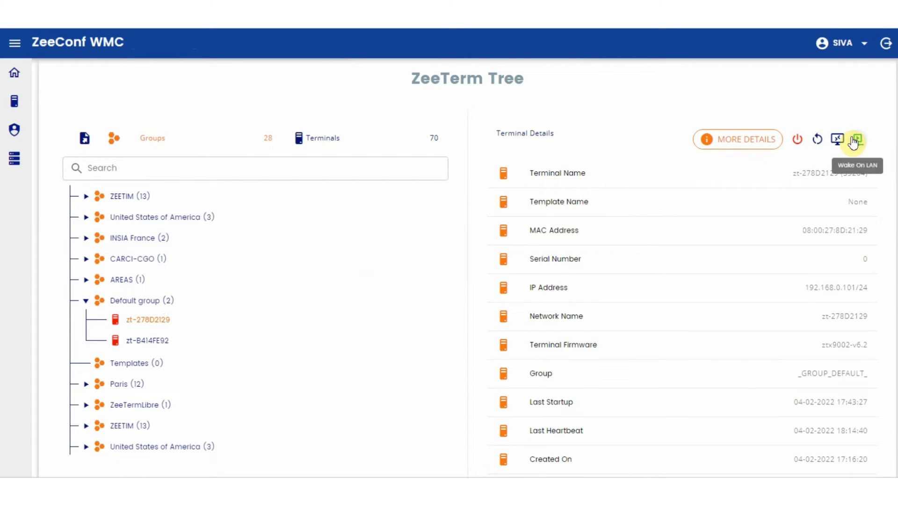
pyautogui.moveTo(837, 140)
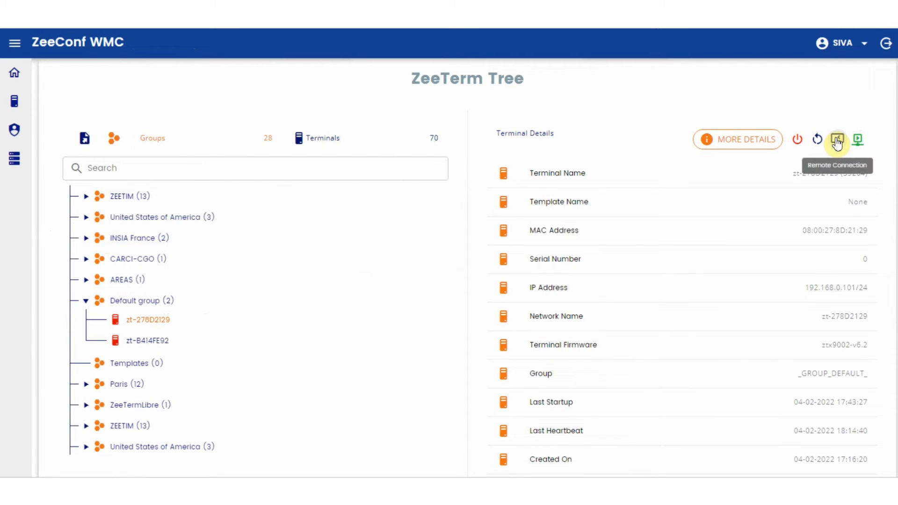
pyautogui.moveTo(822, 102)
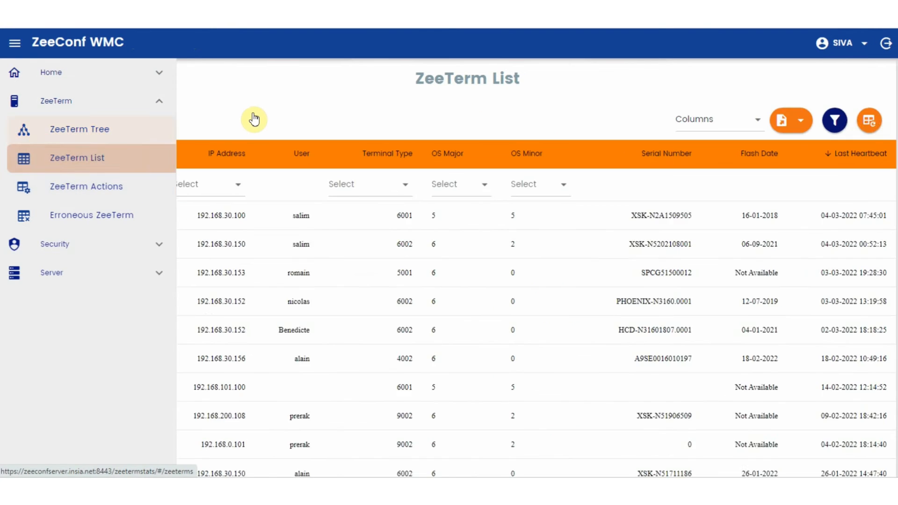
# Hide the navigation menu and open the Columns dropdown of the terminal list.
pyautogui.click(15, 42)
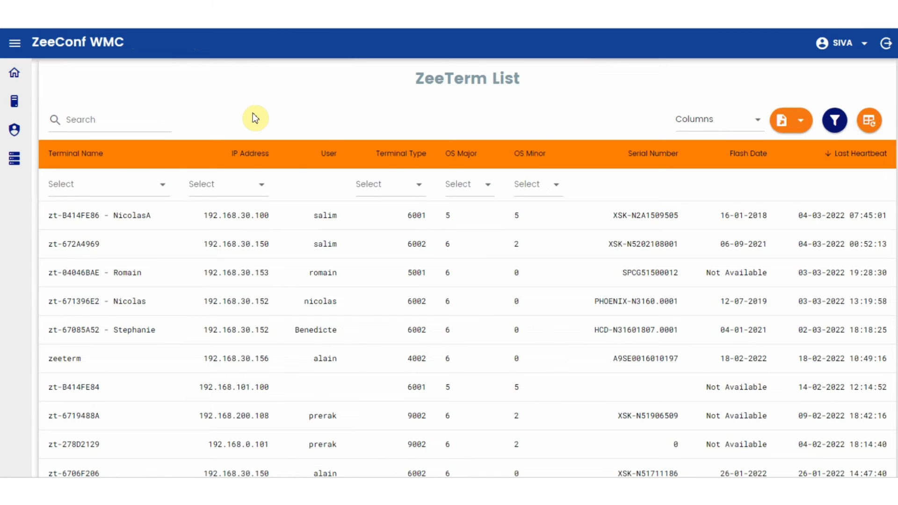
pyautogui.click(716, 119)
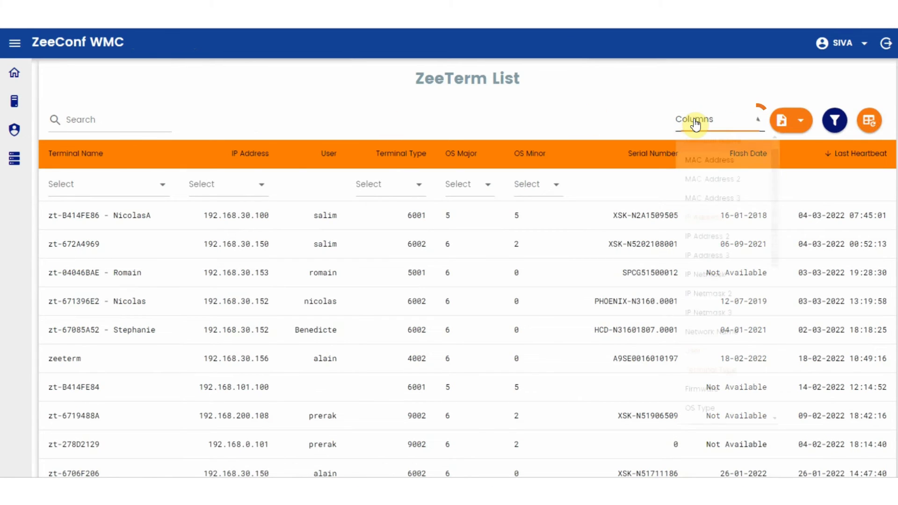
# Scroll down and back up through the Columns dropdown options.
pyautogui.scroll(-3)
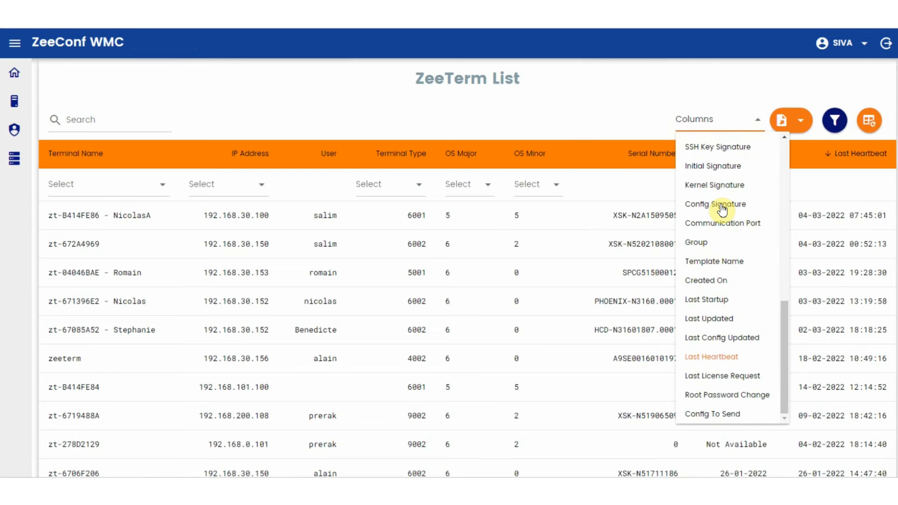
pyautogui.scroll(3)
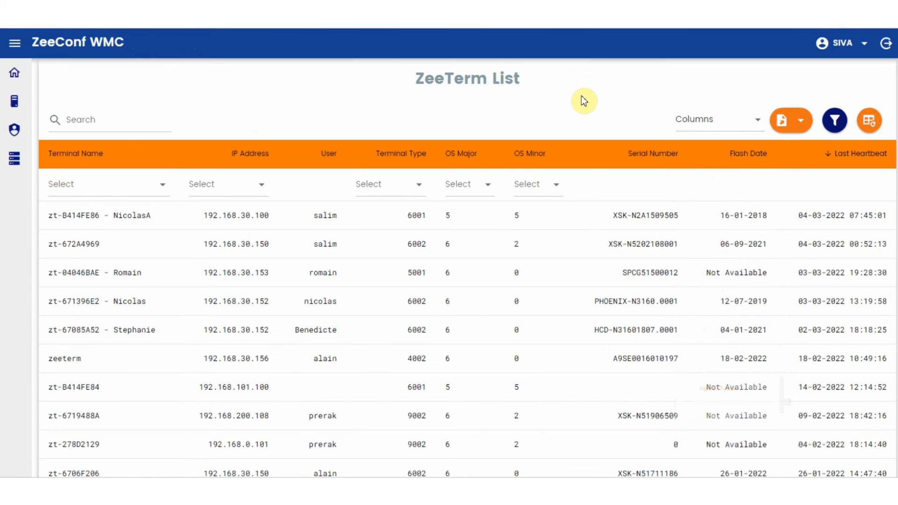
pyautogui.click(14, 72)
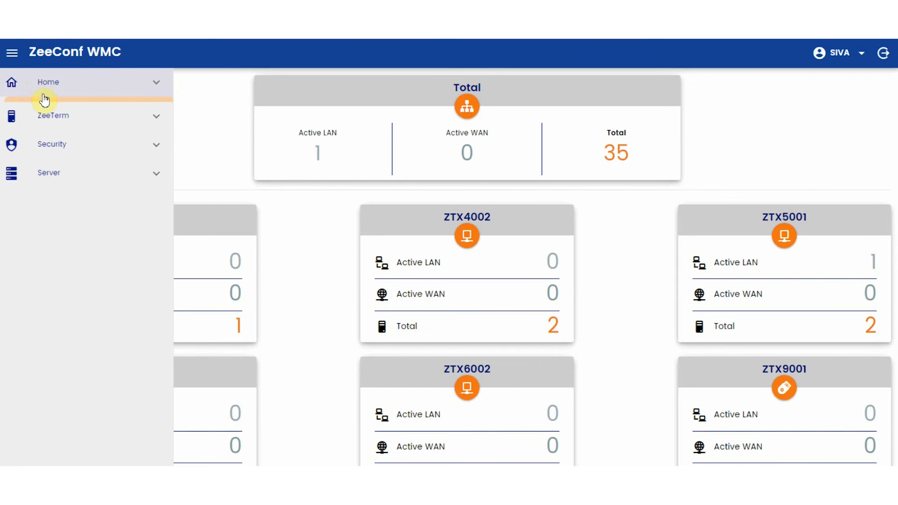
# Expand Security, then Server, showing ZeeTerm Configuration, Loggers and API Stats.
pyautogui.click(53, 115)
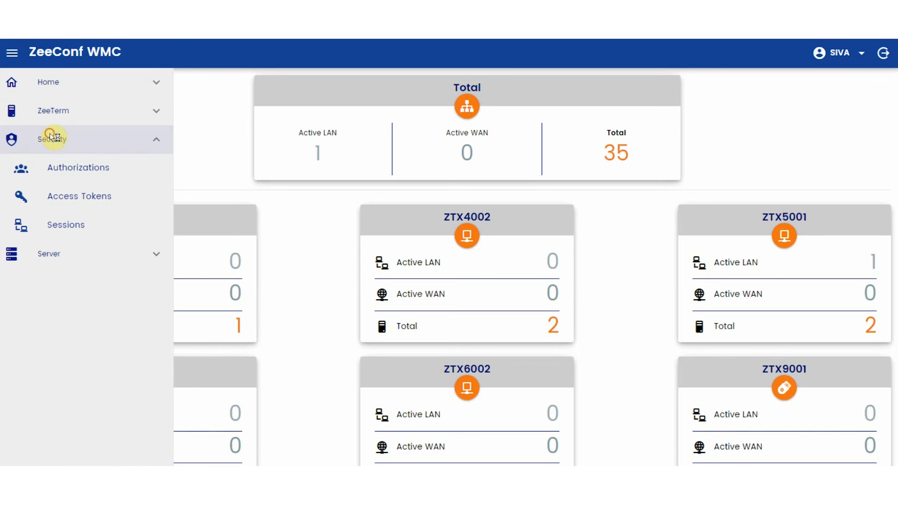
pyautogui.click(49, 254)
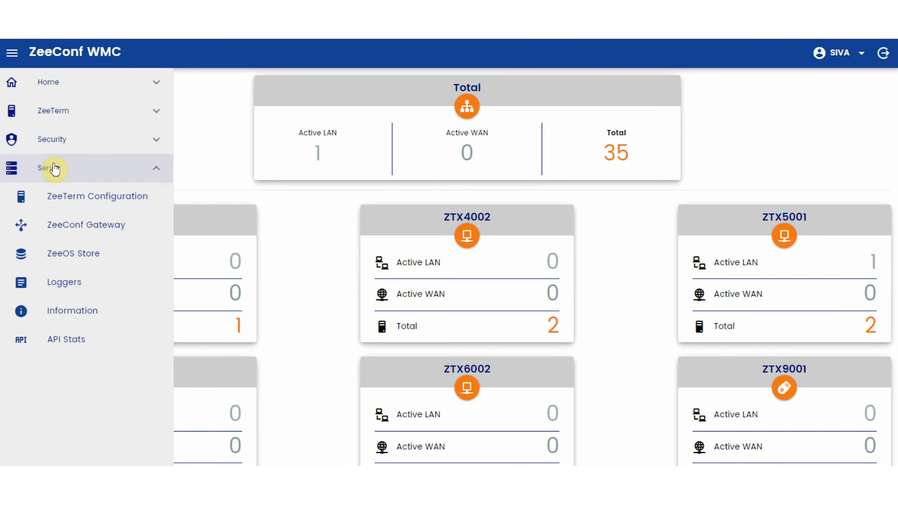